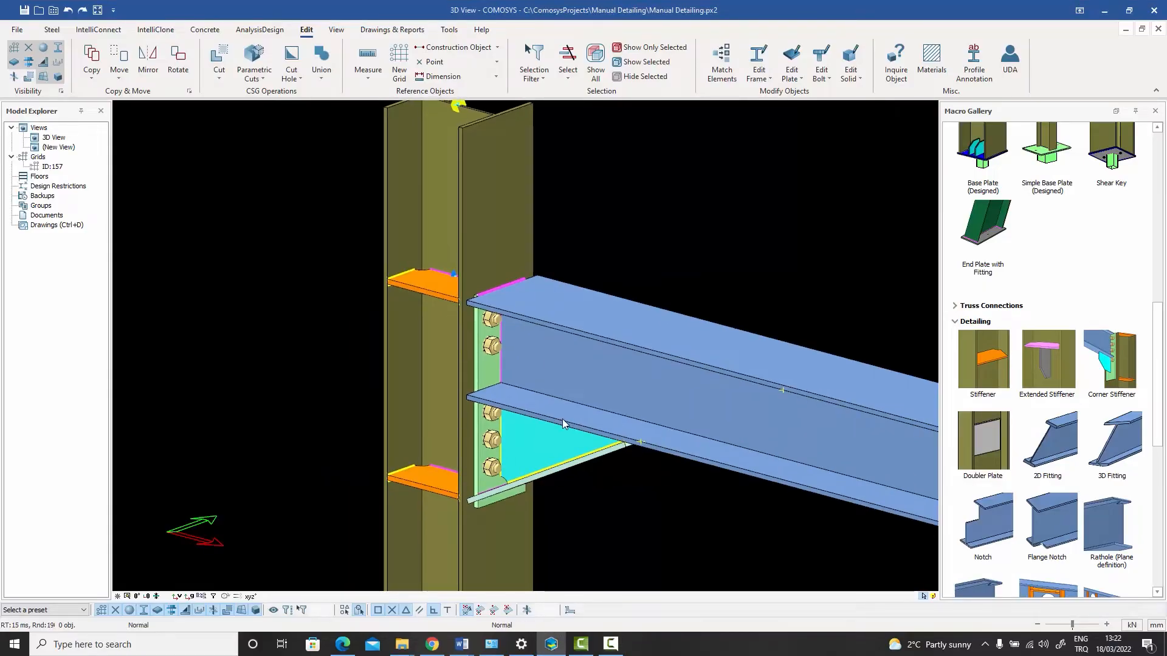
{"action": "mouse_move", "coordinate": [558, 332]}
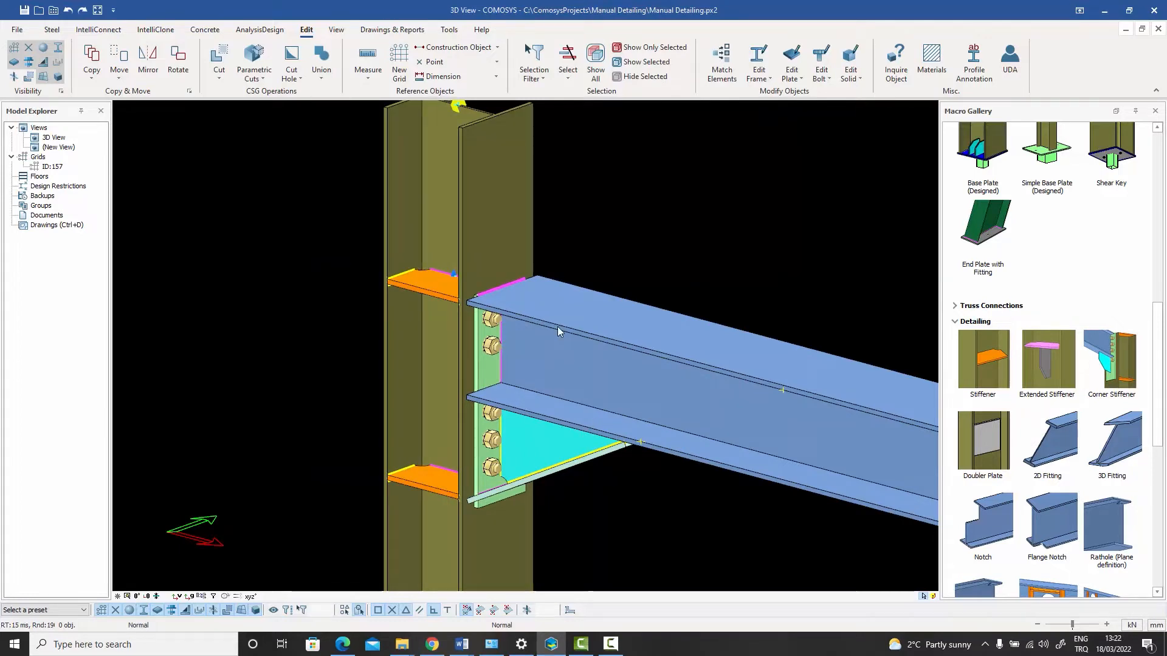
{"action": "mouse_move", "coordinate": [513, 296]}
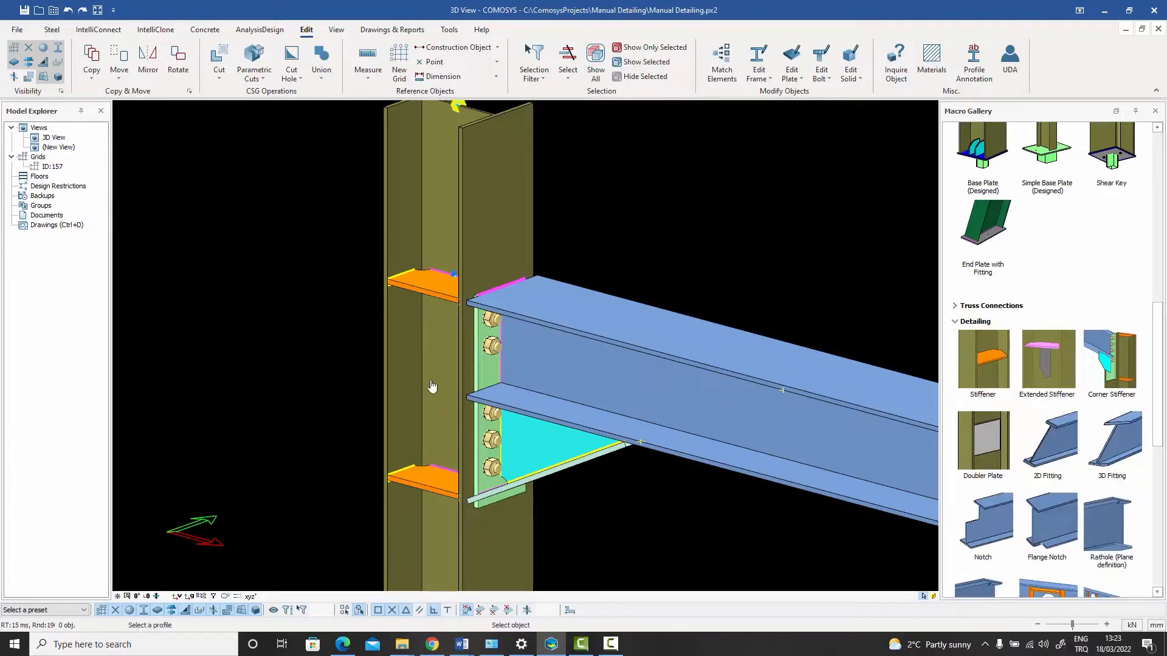
Step: Select the beam profile and place the stiffener's first point on its lower flange near the connection
{"action": "left_click", "coordinate": [432, 385]}
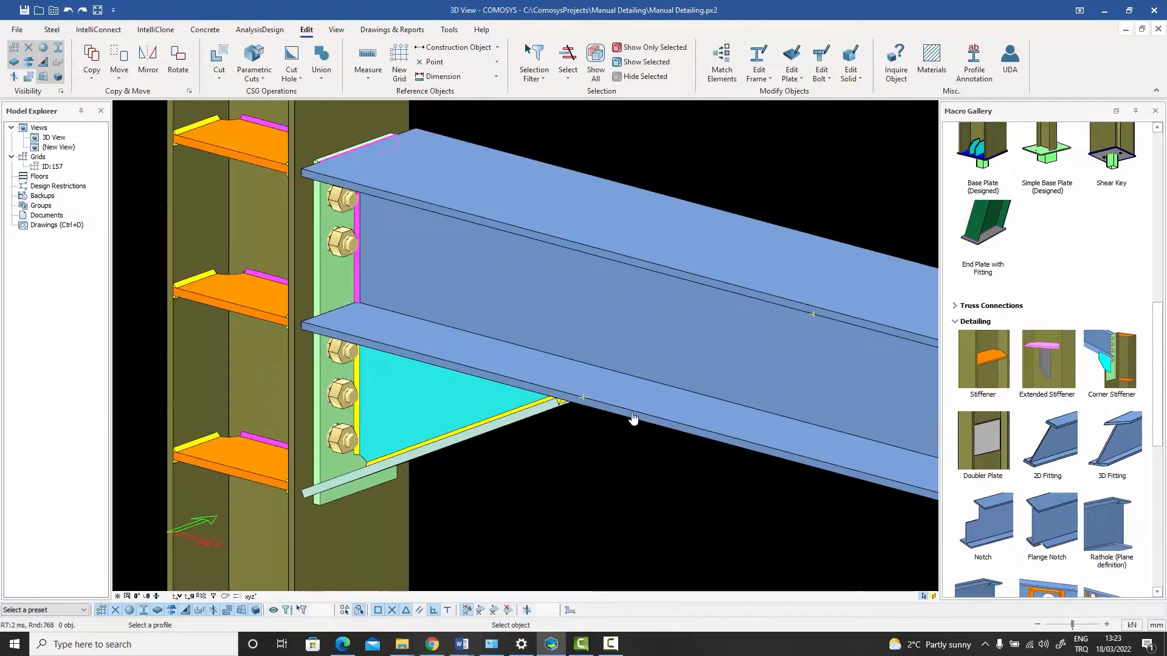
{"action": "left_click", "coordinate": [632, 417]}
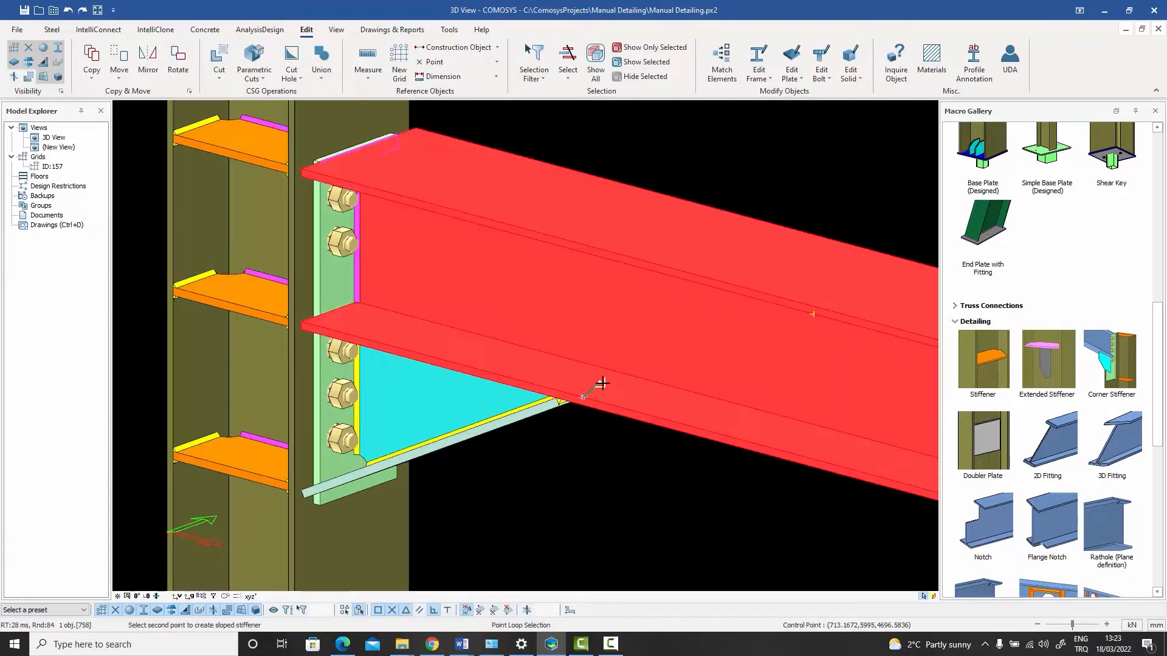